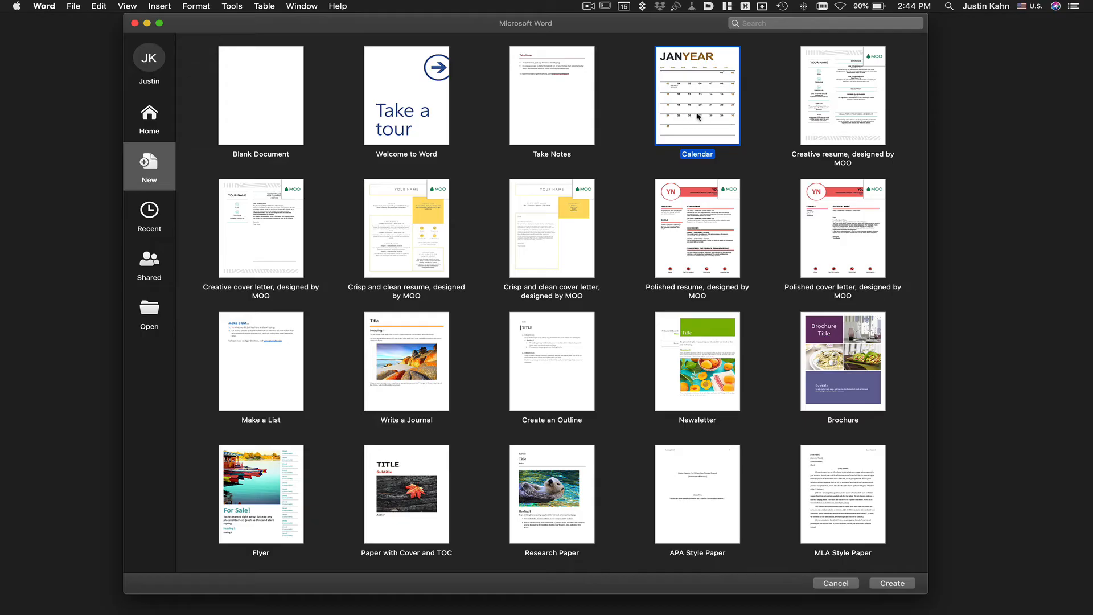
# - Browse the template gallery and create a new document from the Calendar template
pyautogui.click(72, 5)
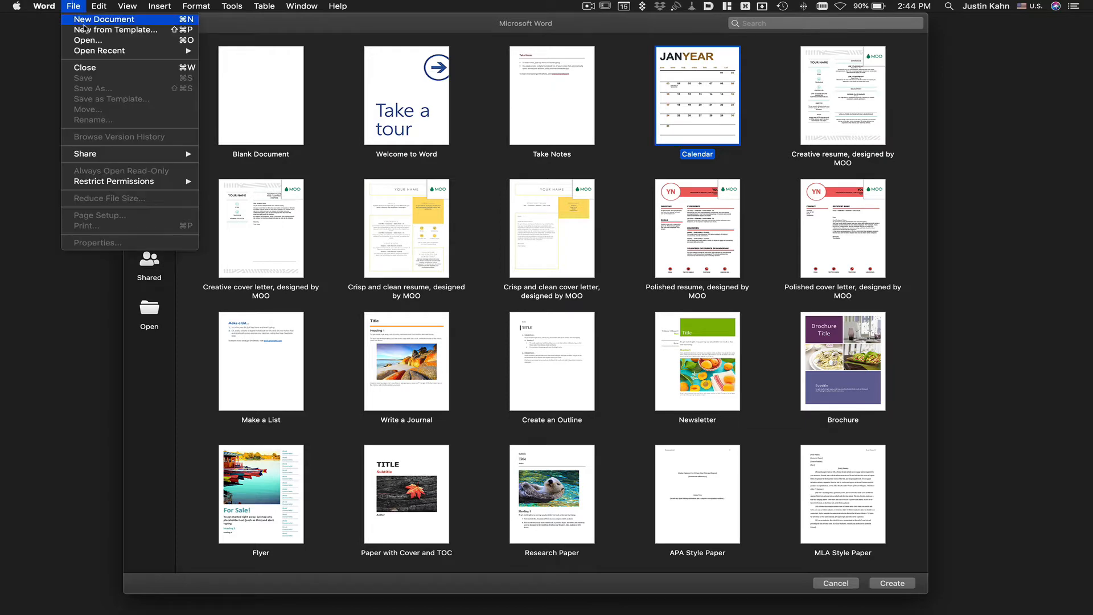
pyautogui.click(408, 152)
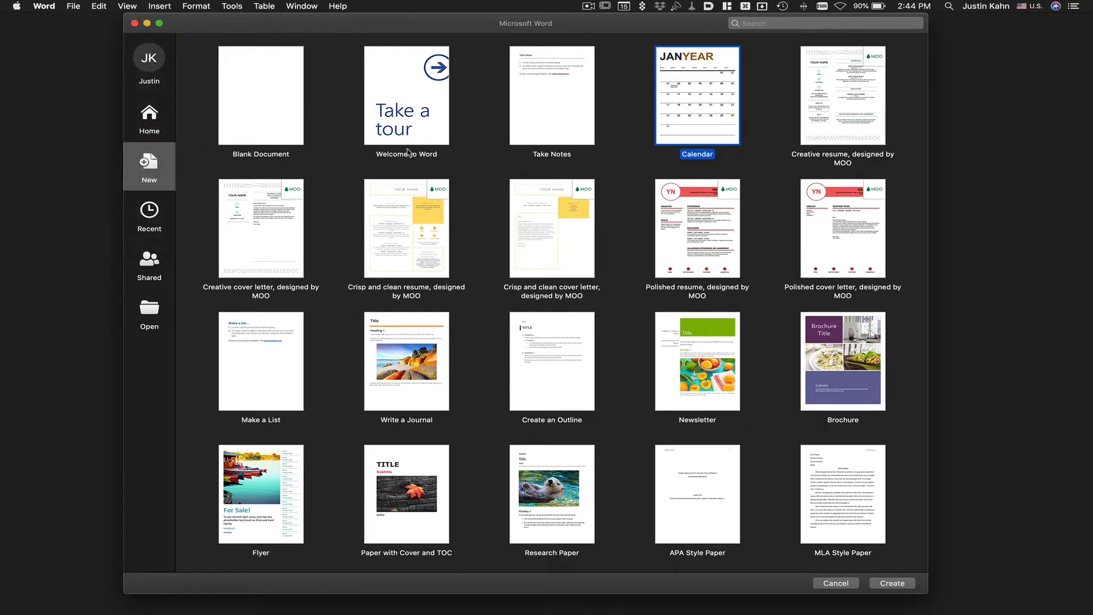
pyautogui.click(148, 119)
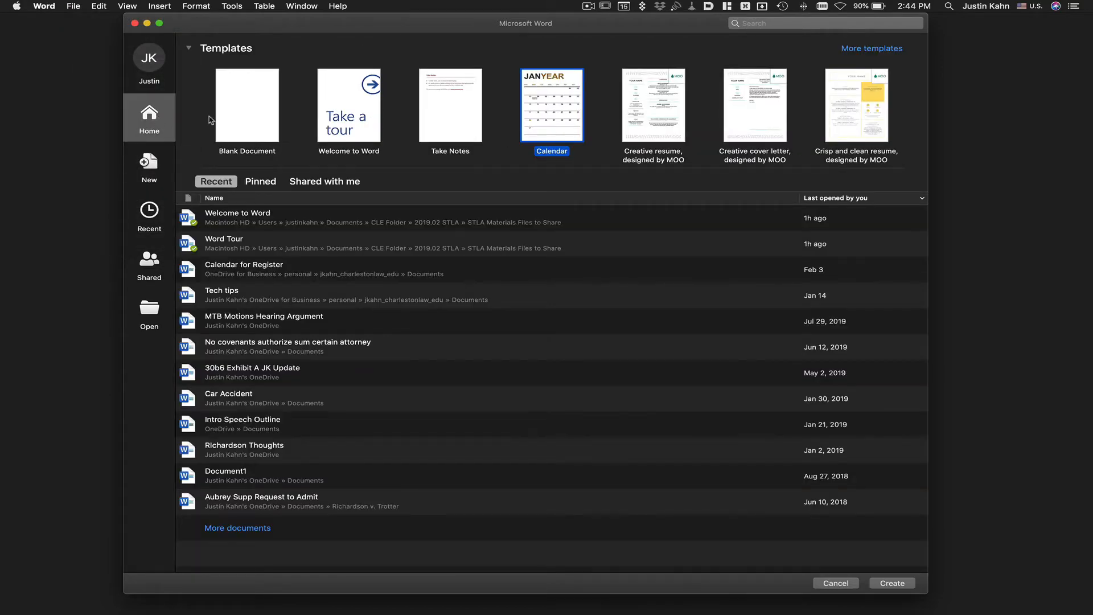
pyautogui.click(149, 166)
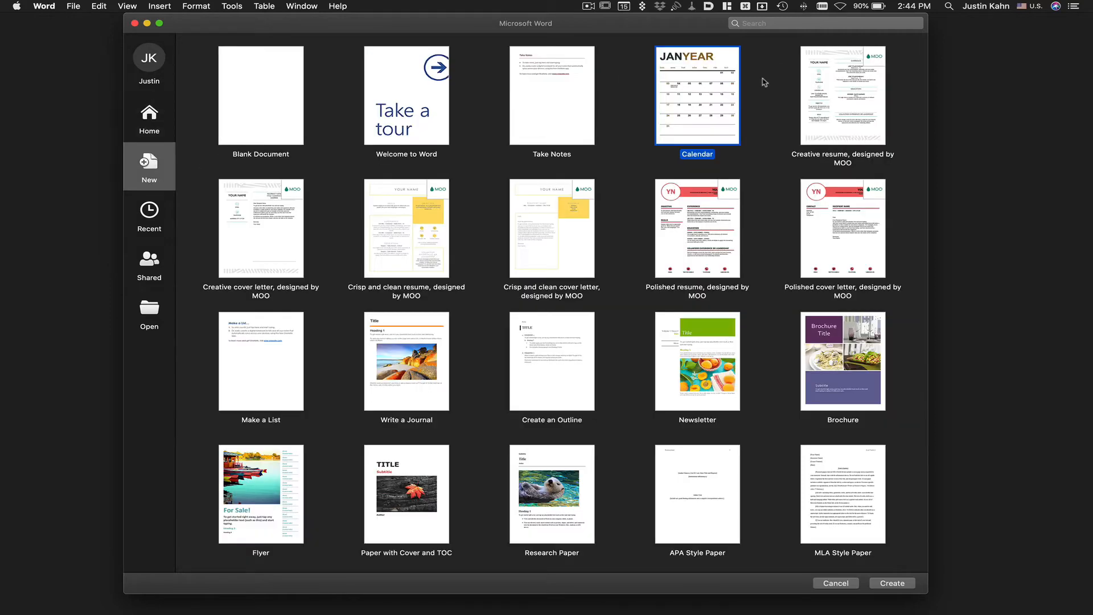
pyautogui.click(834, 583)
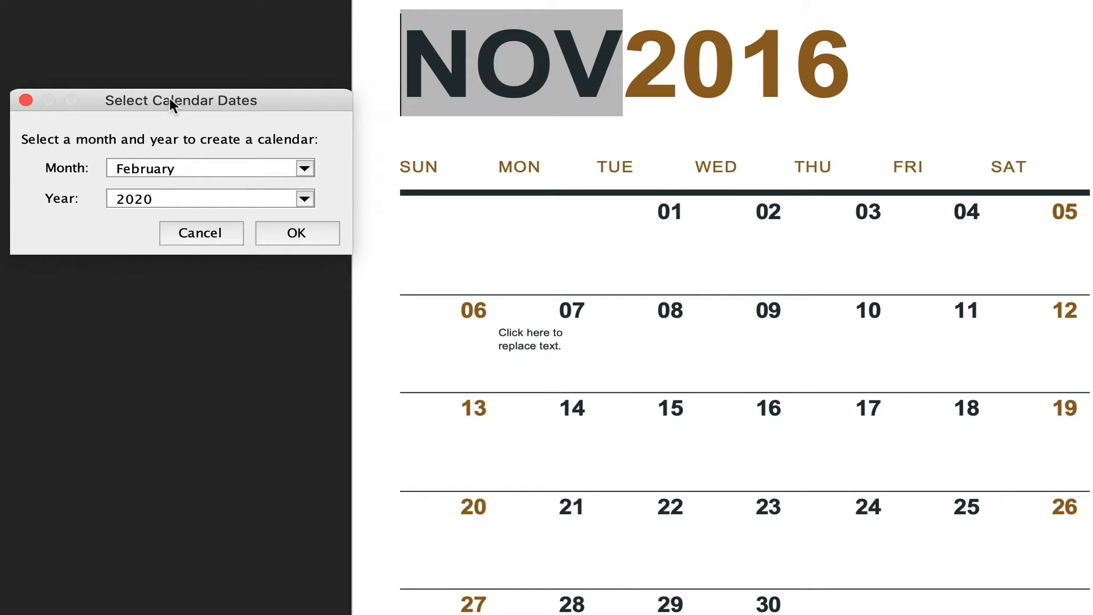
pyautogui.moveTo(229, 150)
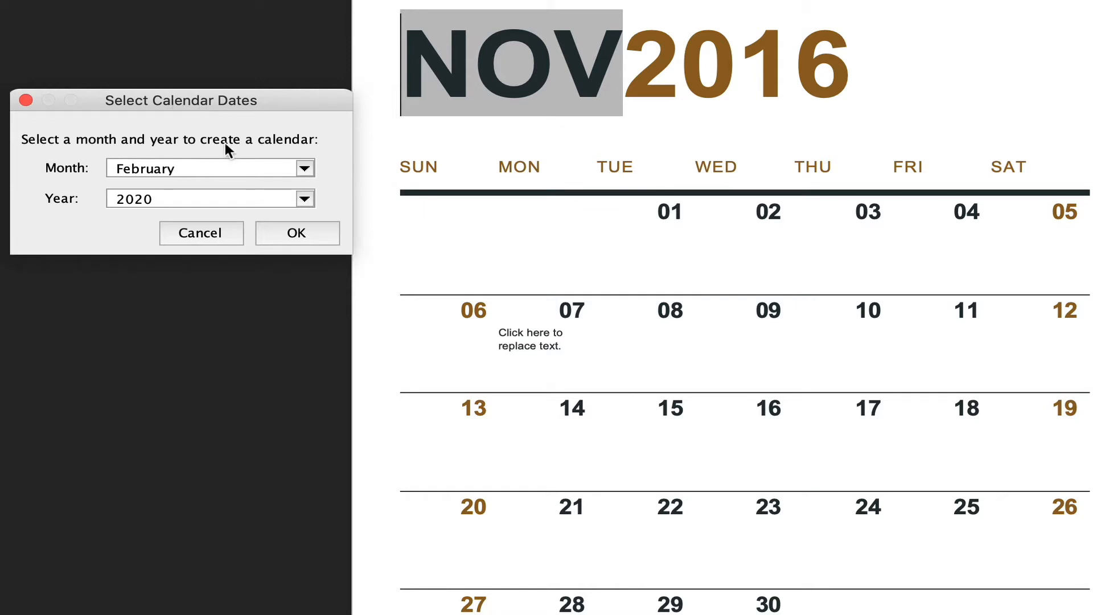
# - Choose Month March and Year 2019 in Select Calendar Dates and confirm
pyautogui.click(303, 198)
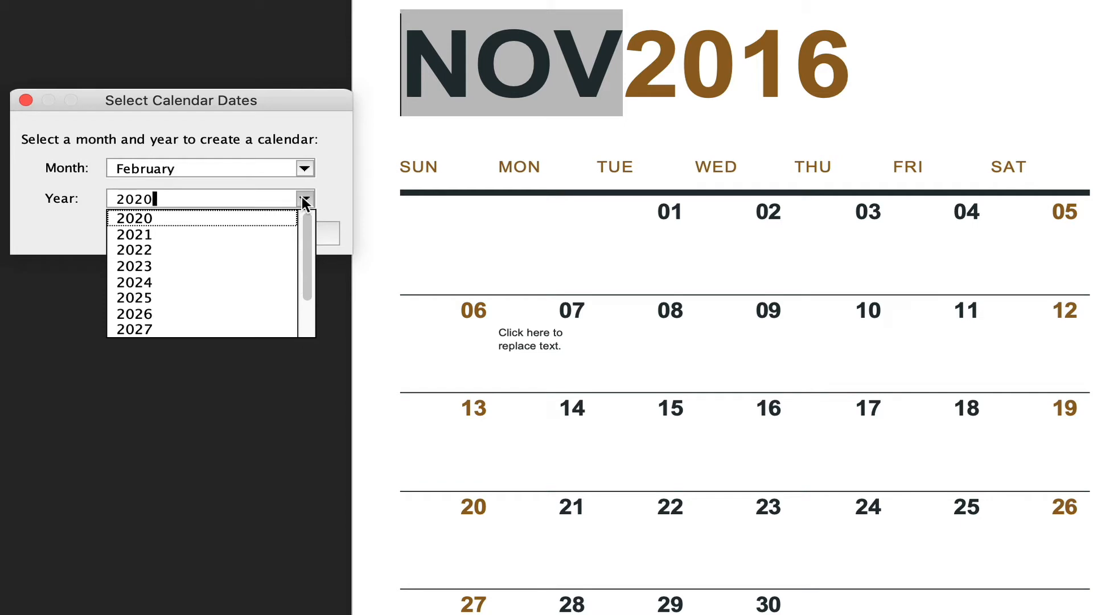
pyautogui.moveTo(285, 171)
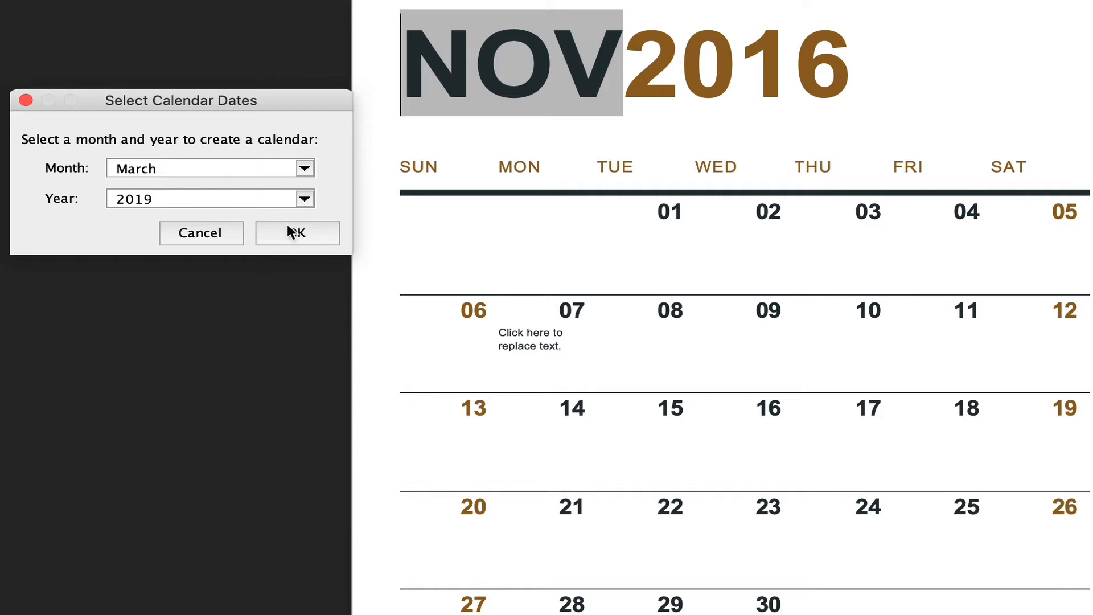
pyautogui.click(296, 232)
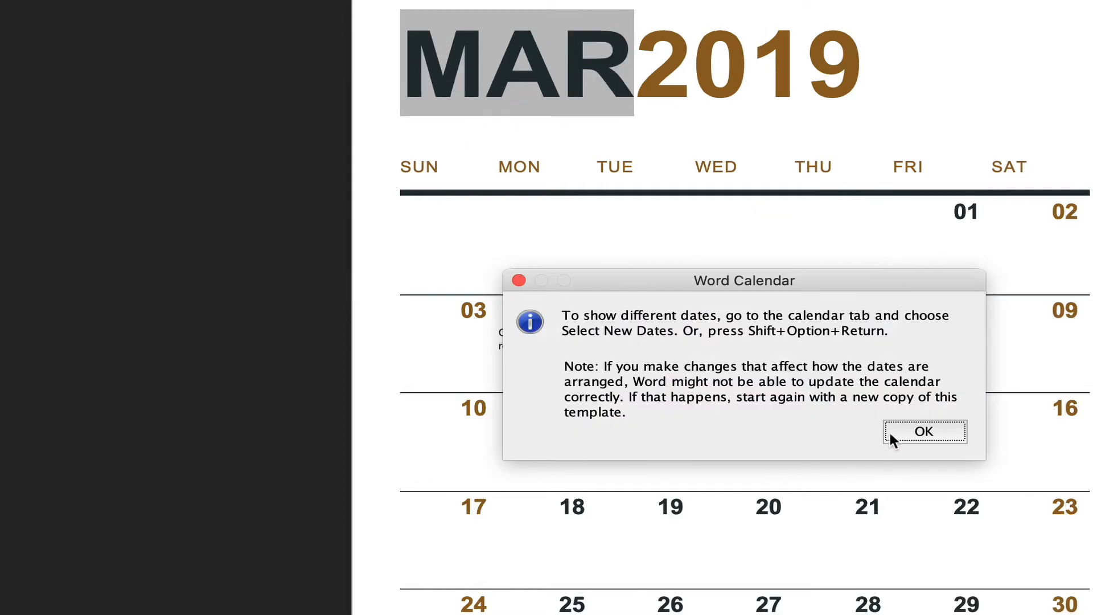
# - Dismiss the calendar notice and apply a green document theme
pyautogui.click(923, 431)
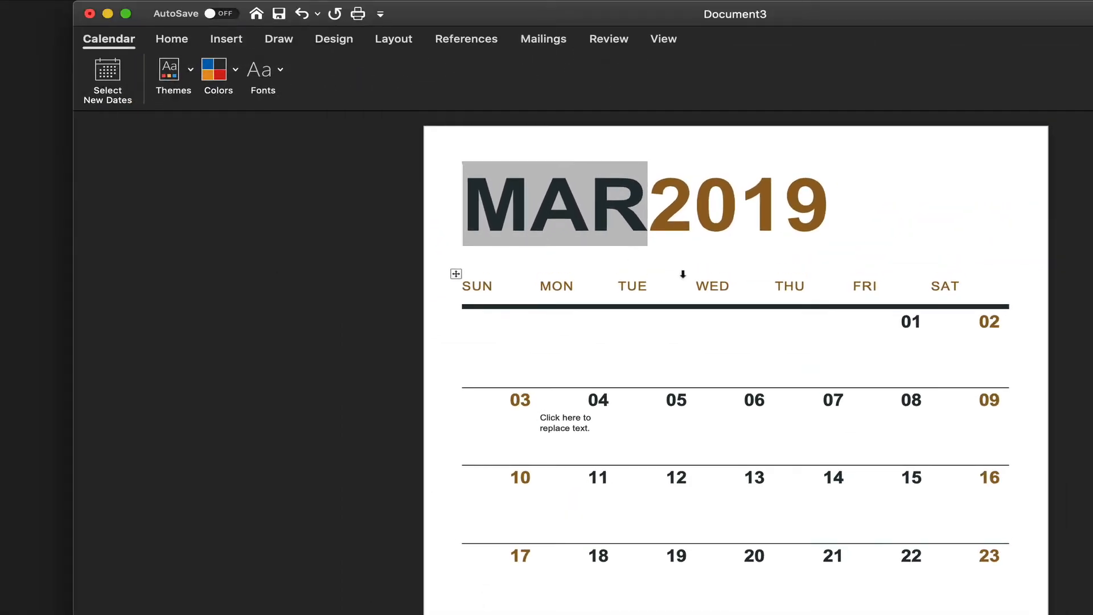
pyautogui.moveTo(170, 74)
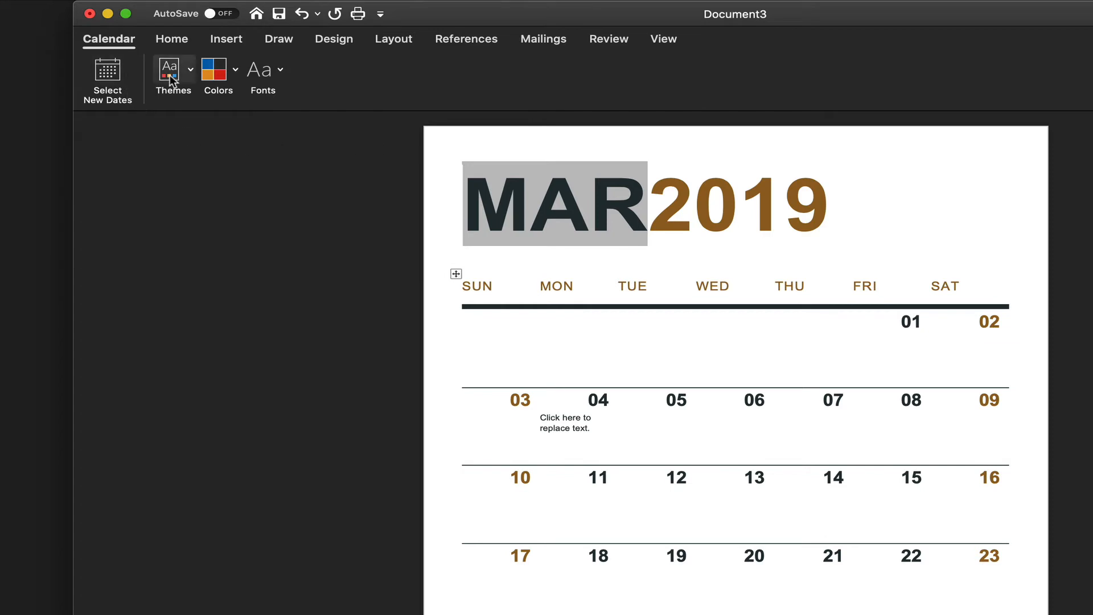
pyautogui.click(217, 74)
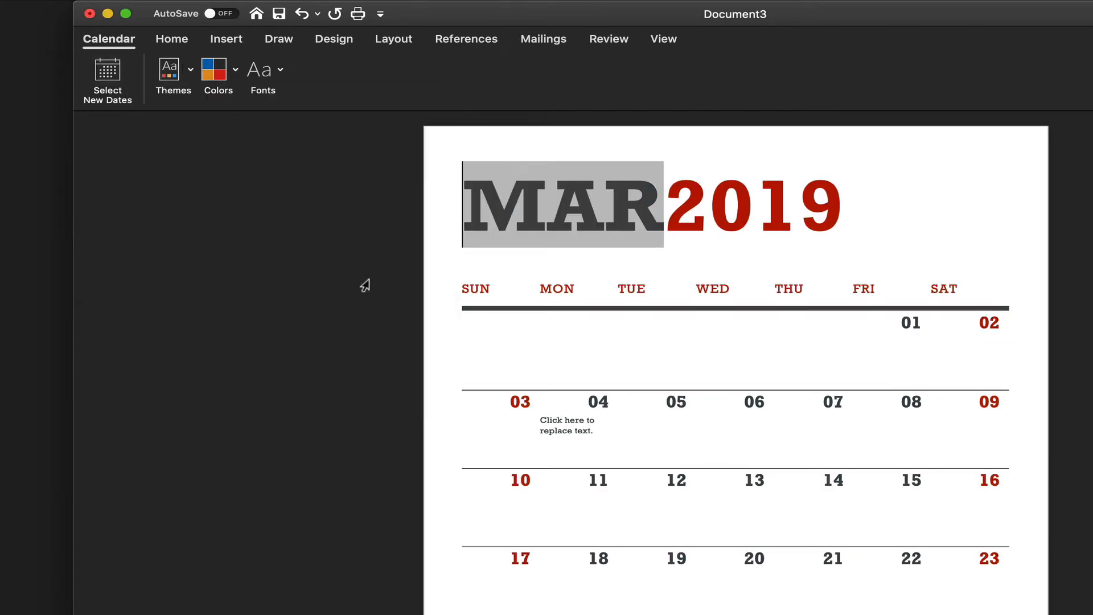
pyautogui.click(217, 74)
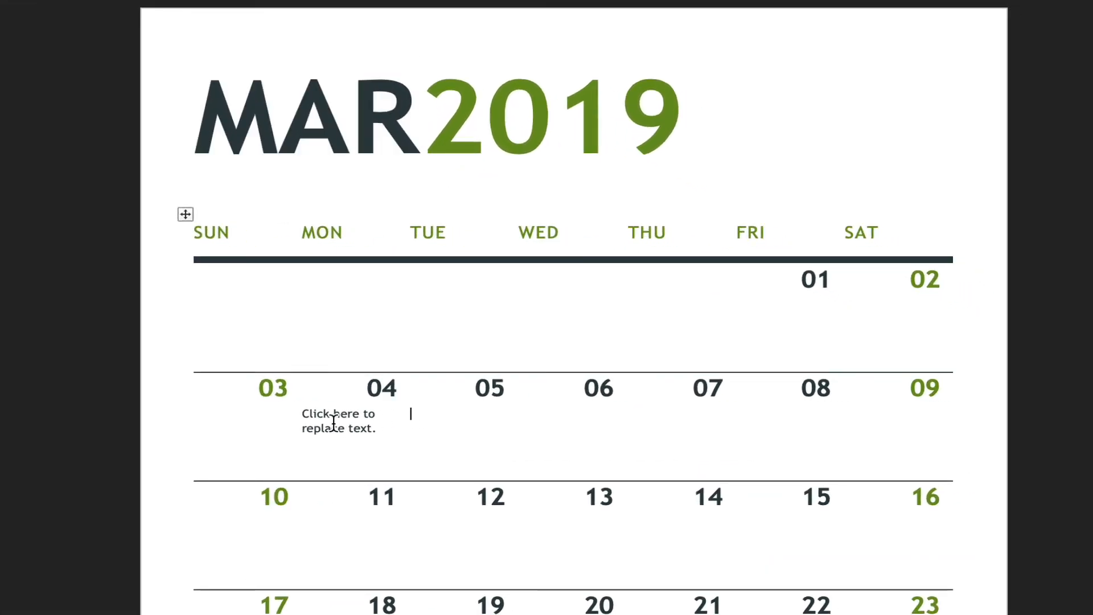
pyautogui.moveTo(699, 422)
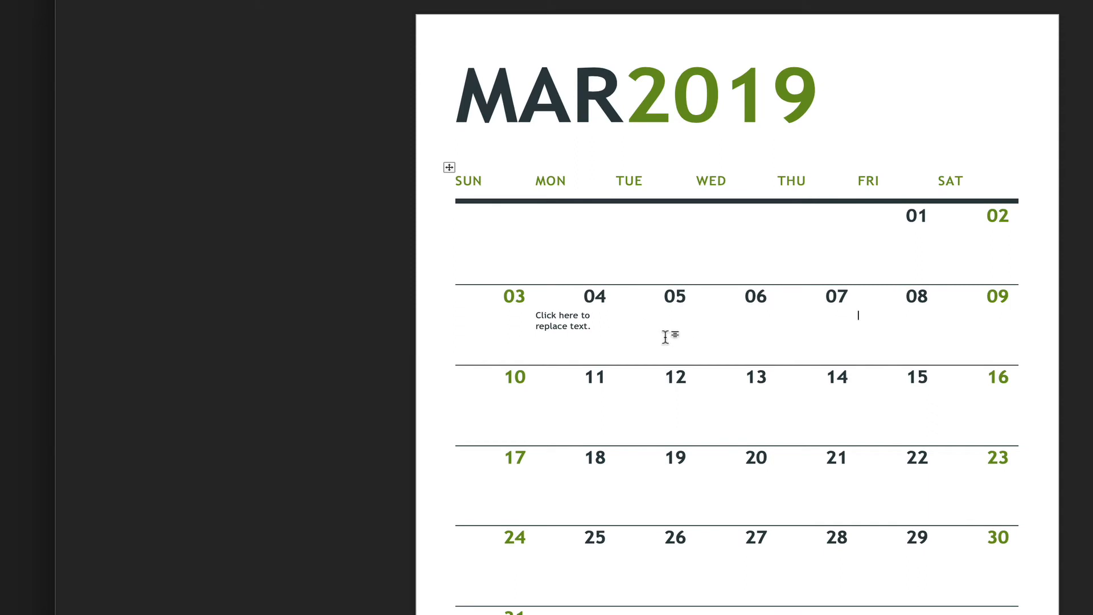
# - Apply the Grid border setting to every cell of the calendar table
pyautogui.rightClick(669, 337)
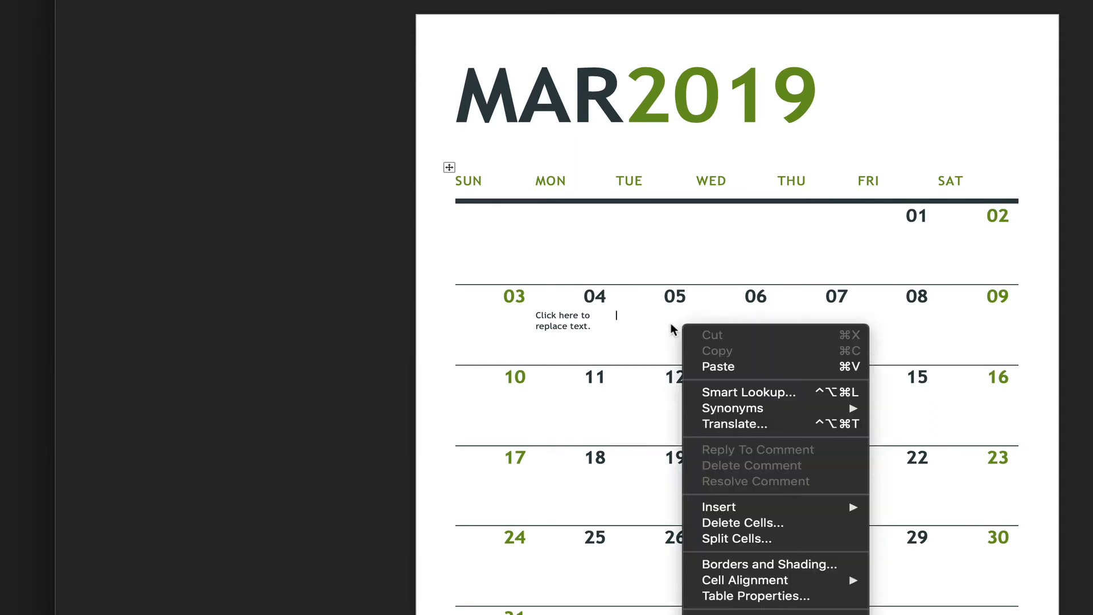
pyautogui.moveTo(752, 564)
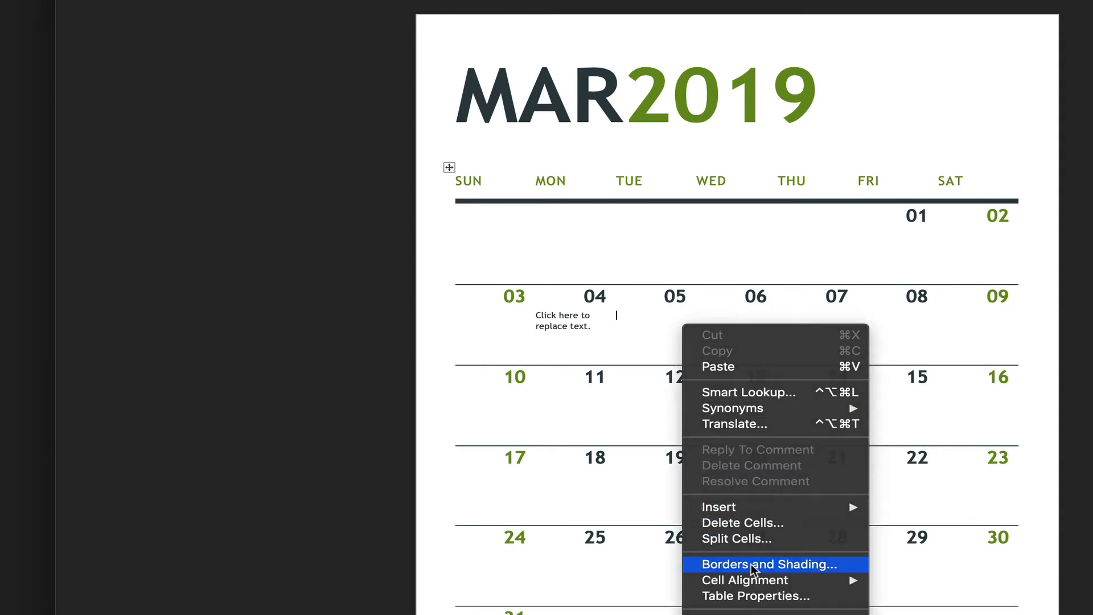
pyautogui.click(769, 564)
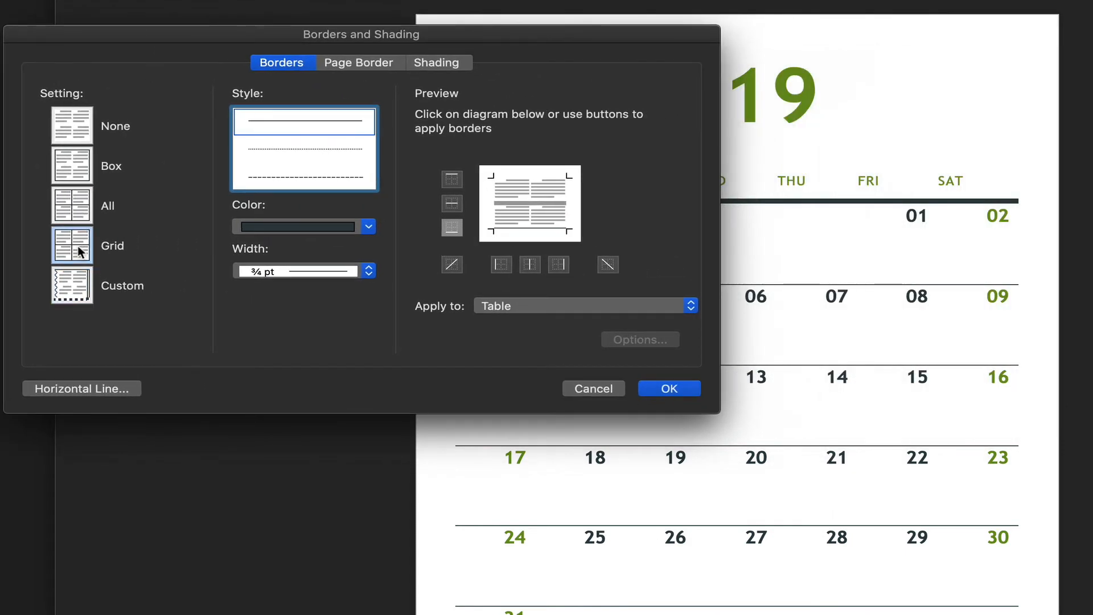
pyautogui.click(668, 388)
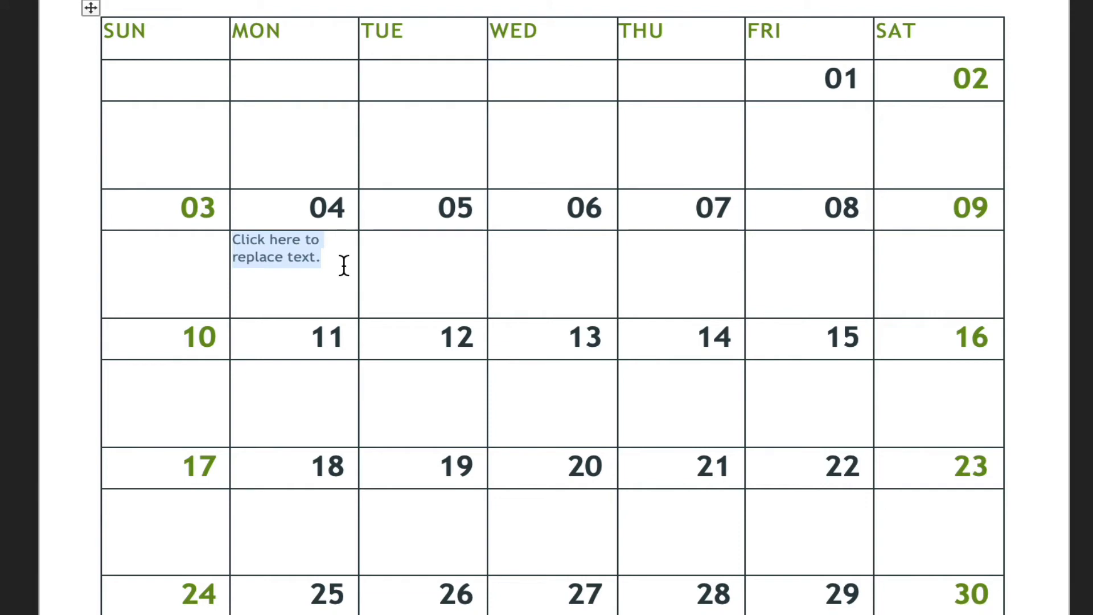
# - Enter Collision, ER and Missed Work in the March 4 cell
pyautogui.write('Col')
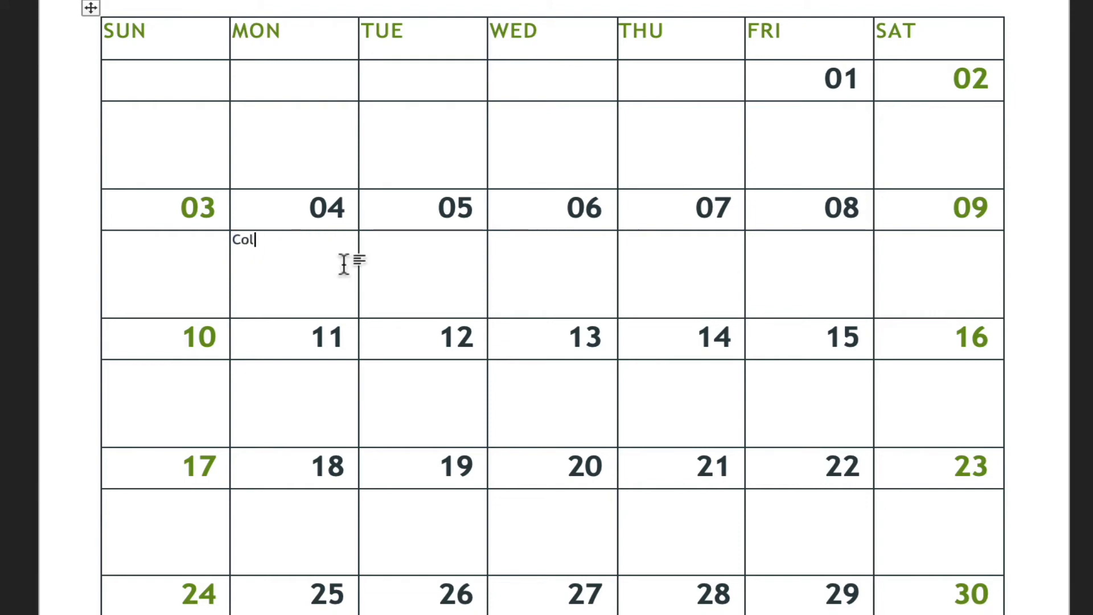
pyautogui.write('lision')
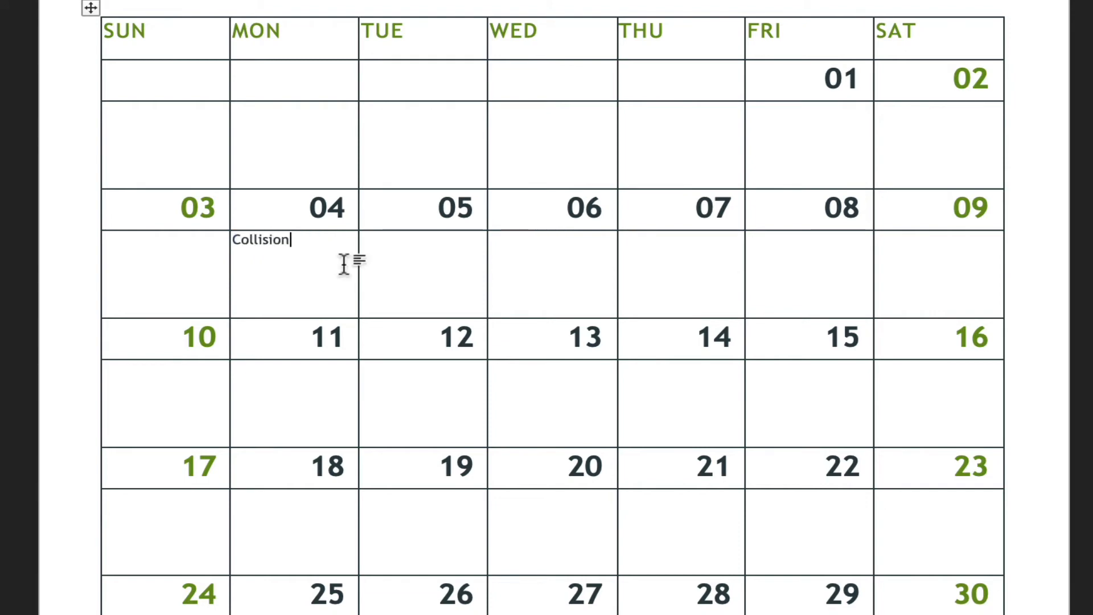
pyautogui.write('ER')
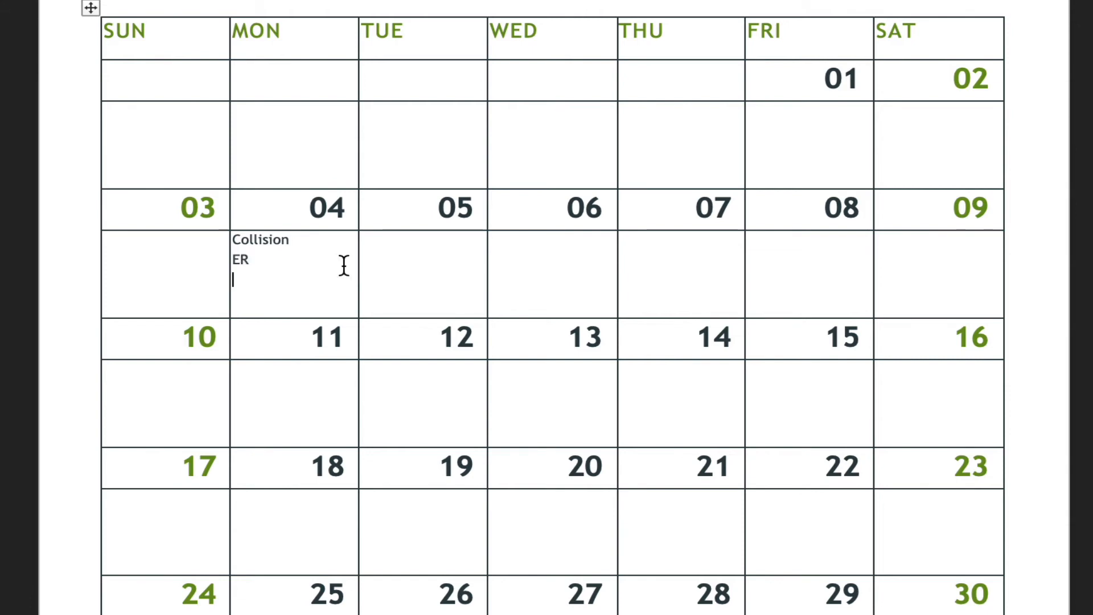
pyautogui.write('Missed Wo')
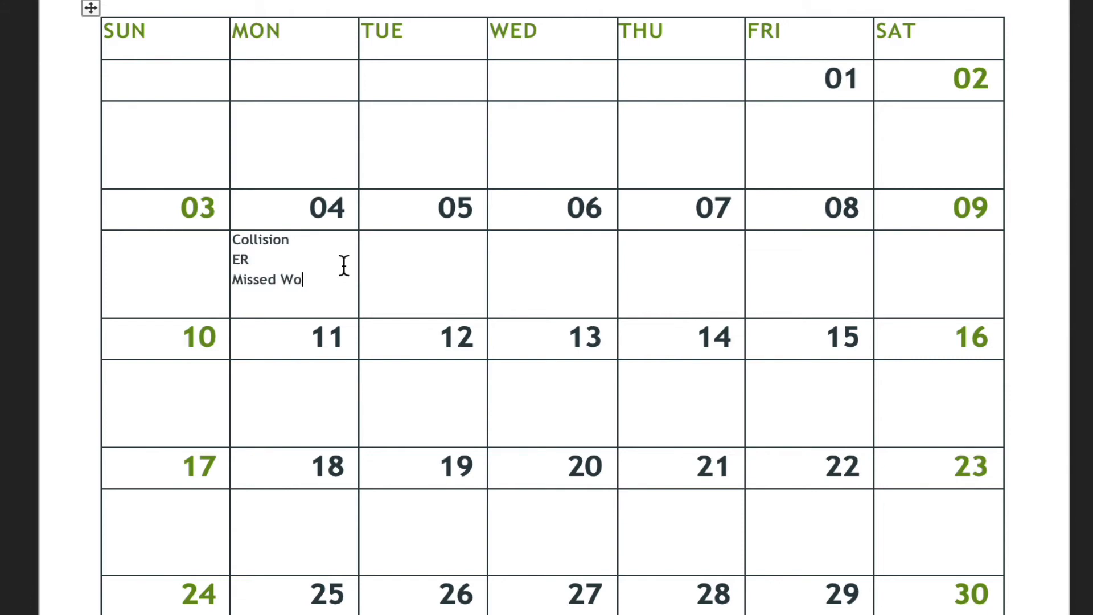
pyautogui.write('rk')
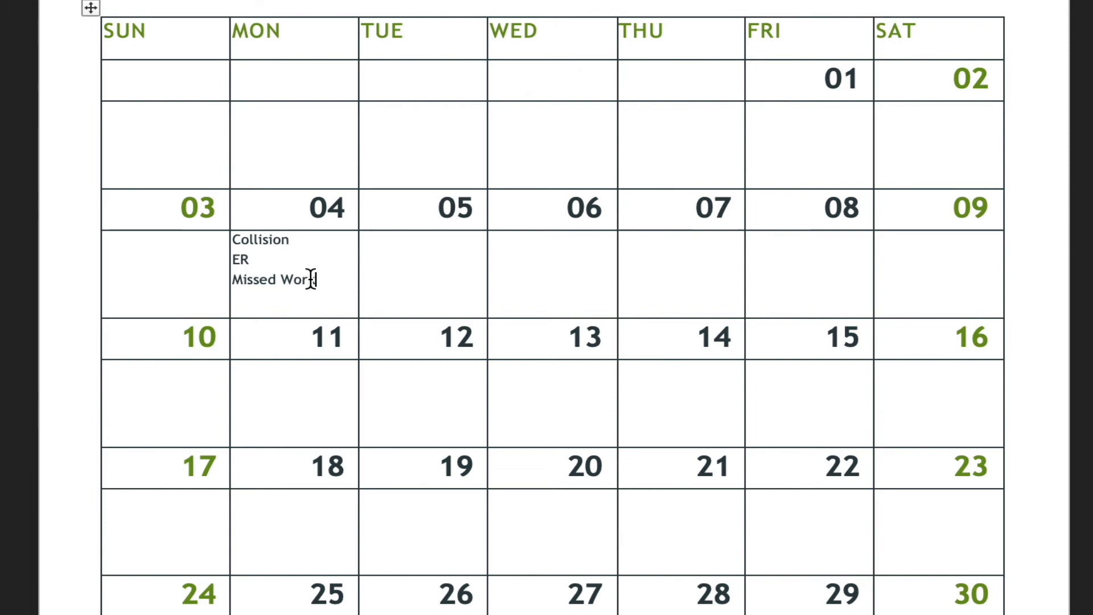
# - Copy Missed Work to the other weekdays and add Family Doc under the 5th
pyautogui.doubleClick(272, 279)
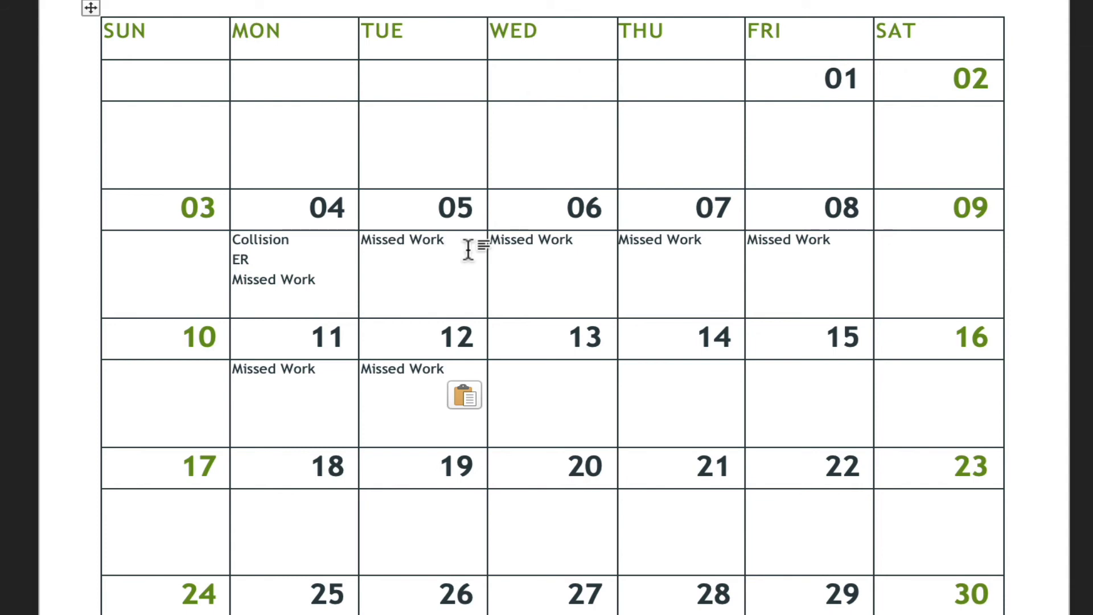
pyautogui.write('Family')
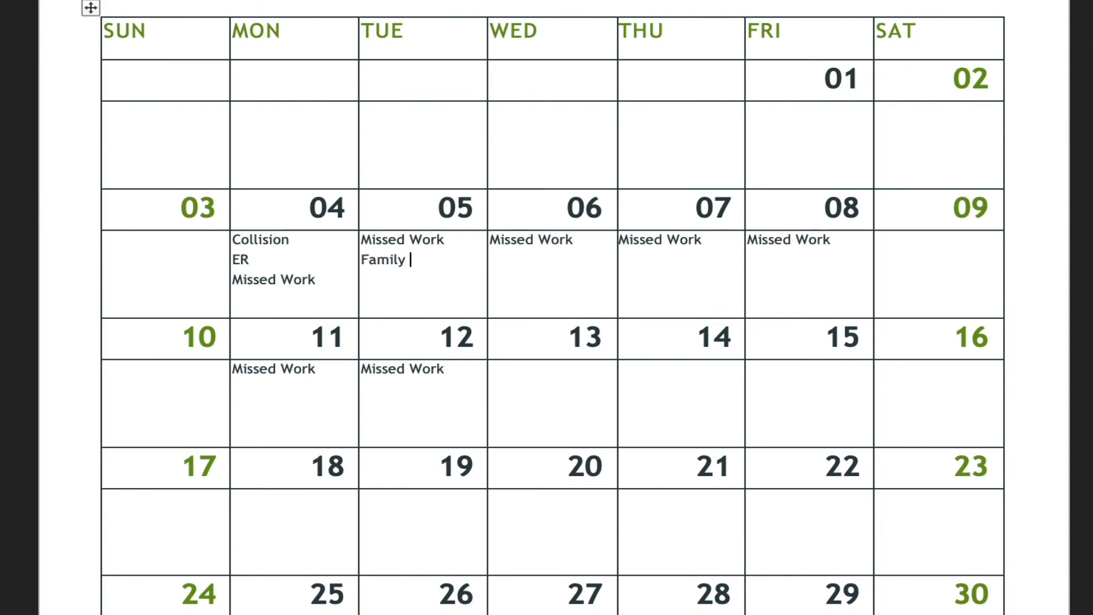
pyautogui.write('Doc')
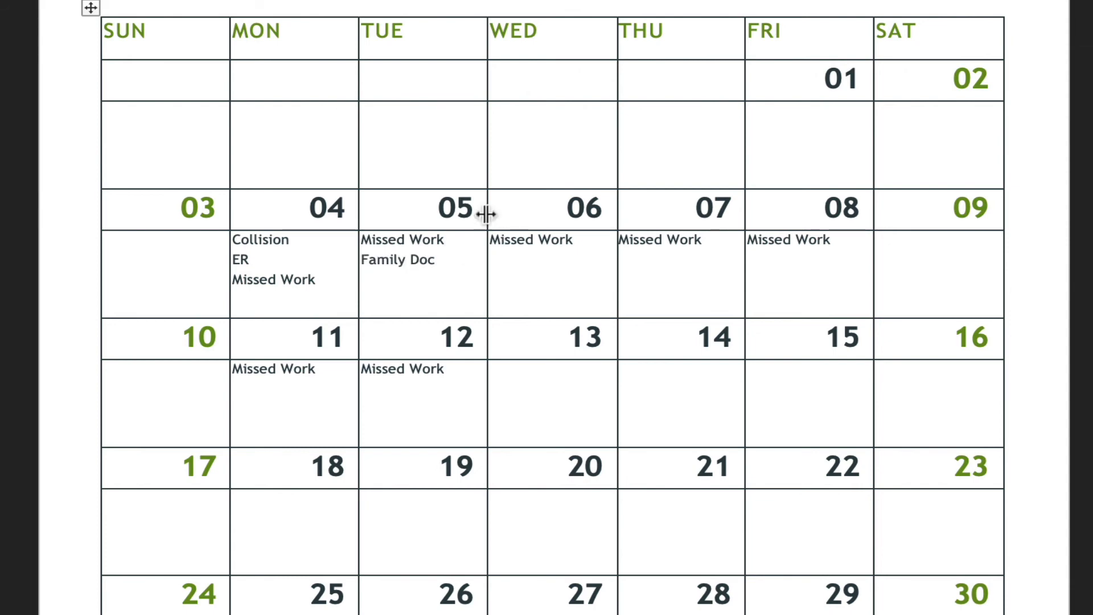